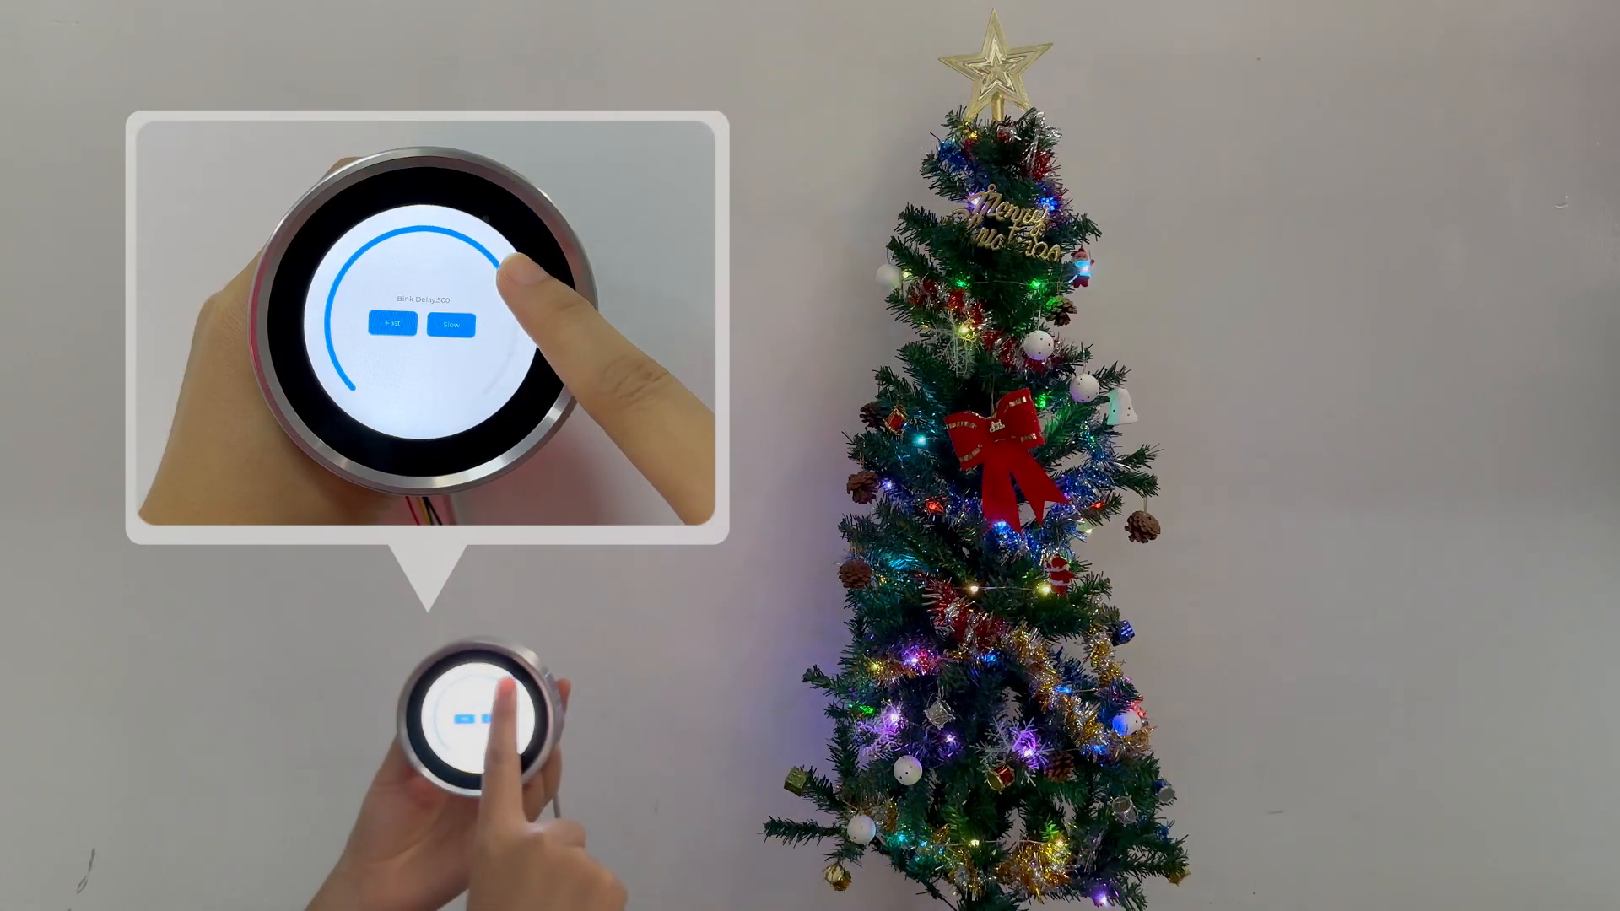
# - Speed up then slow the tree lights' blinking, then scroll through the product page and GitHub repo
pyautogui.click(452, 325)
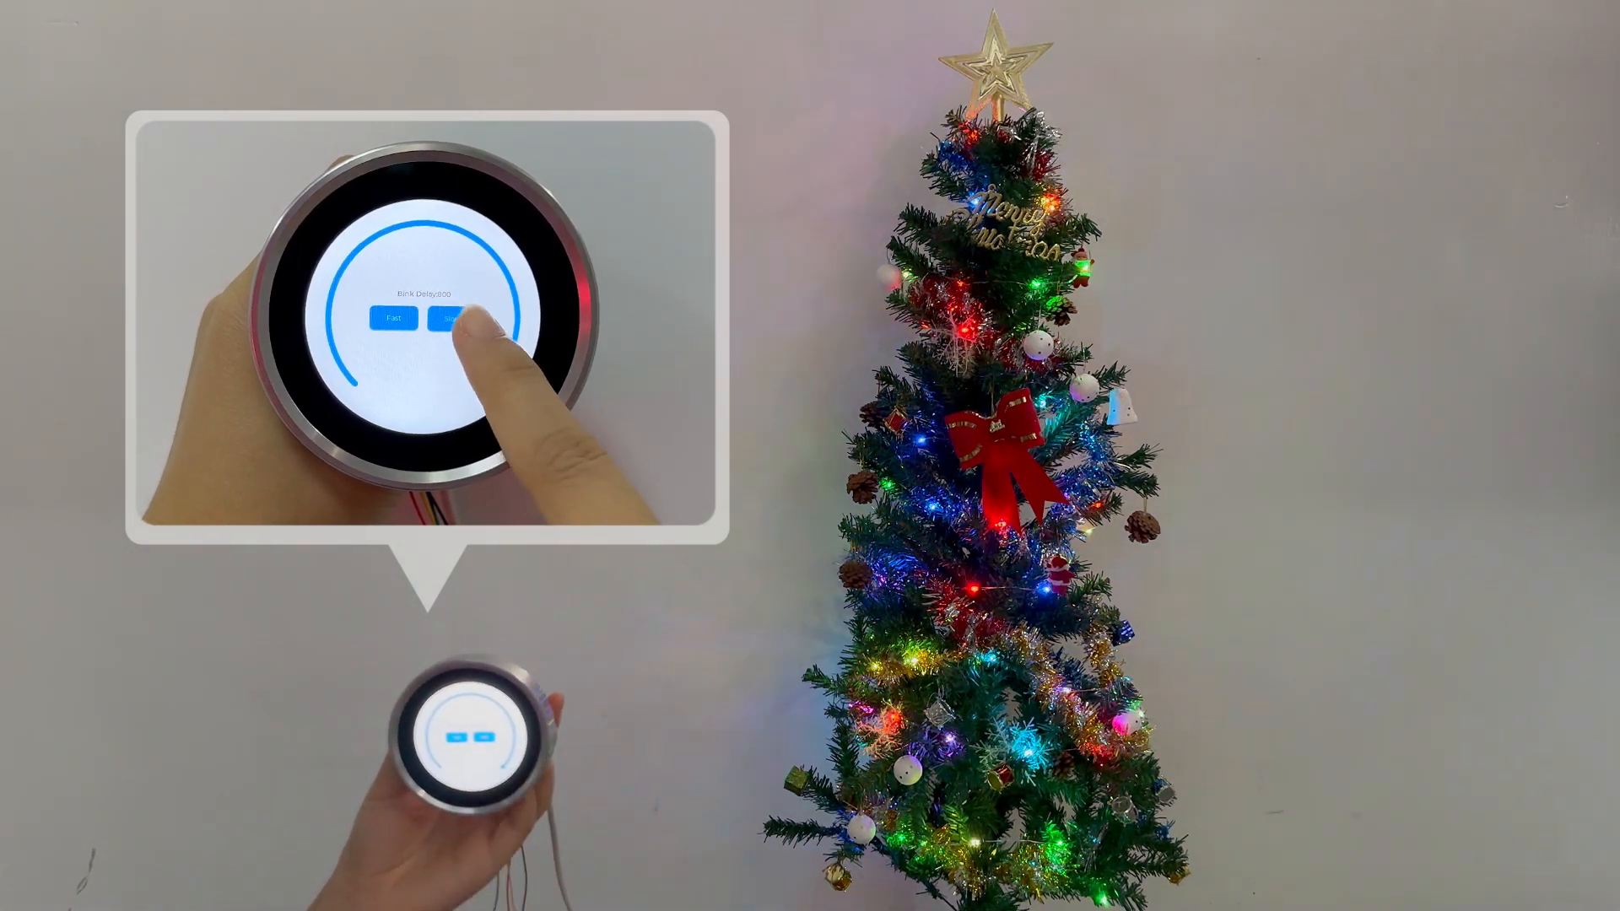
pyautogui.click(450, 315)
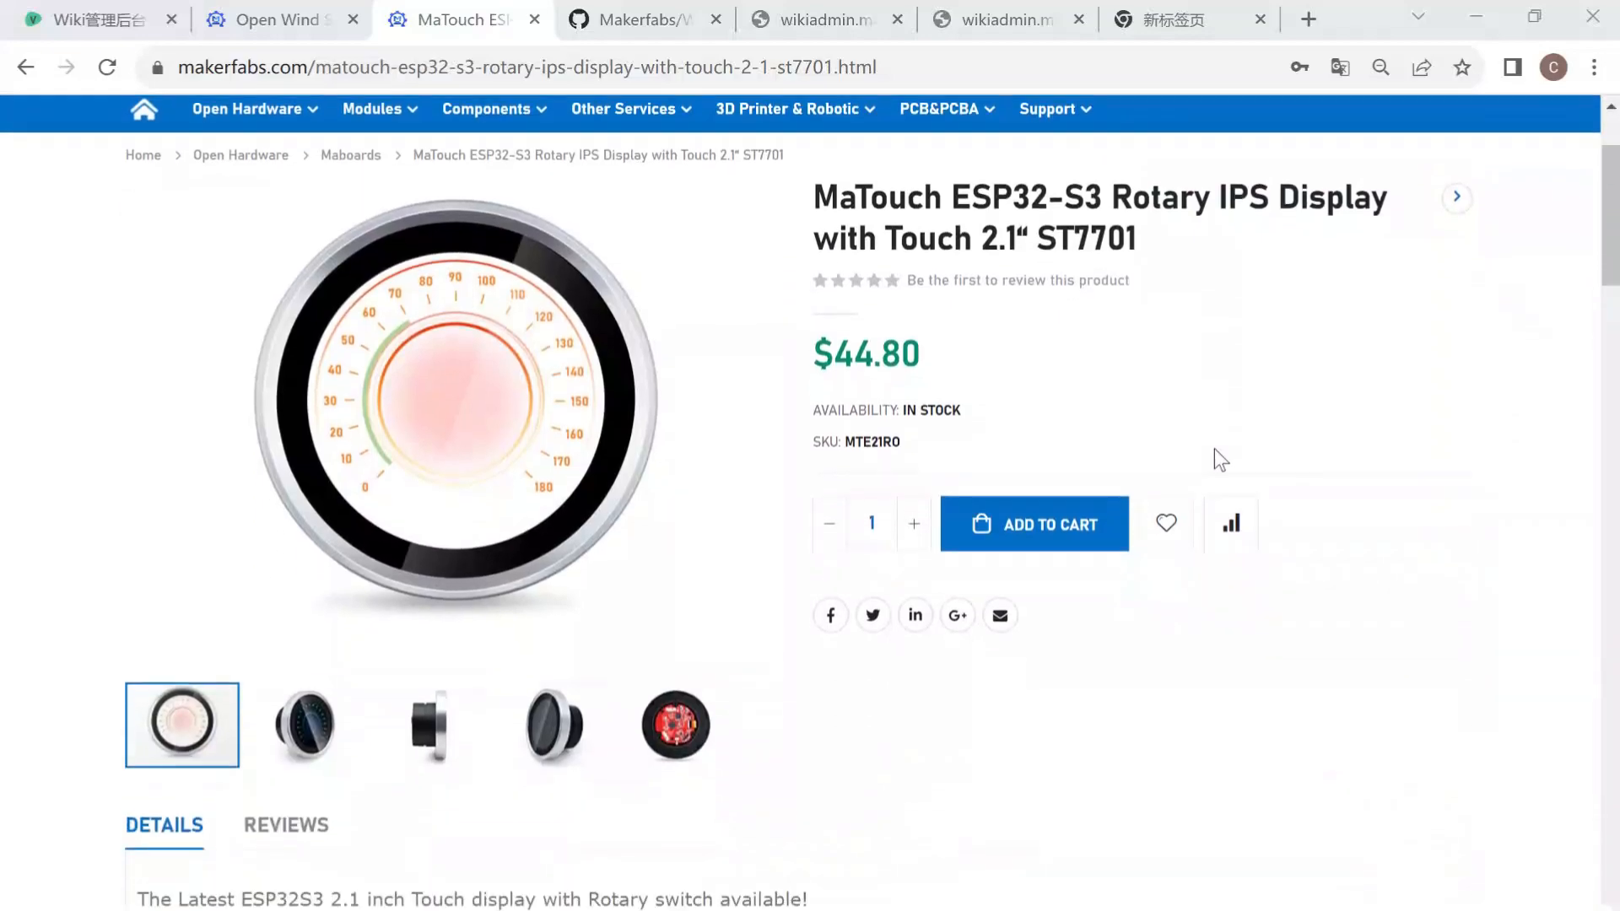
pyautogui.scroll(-3)
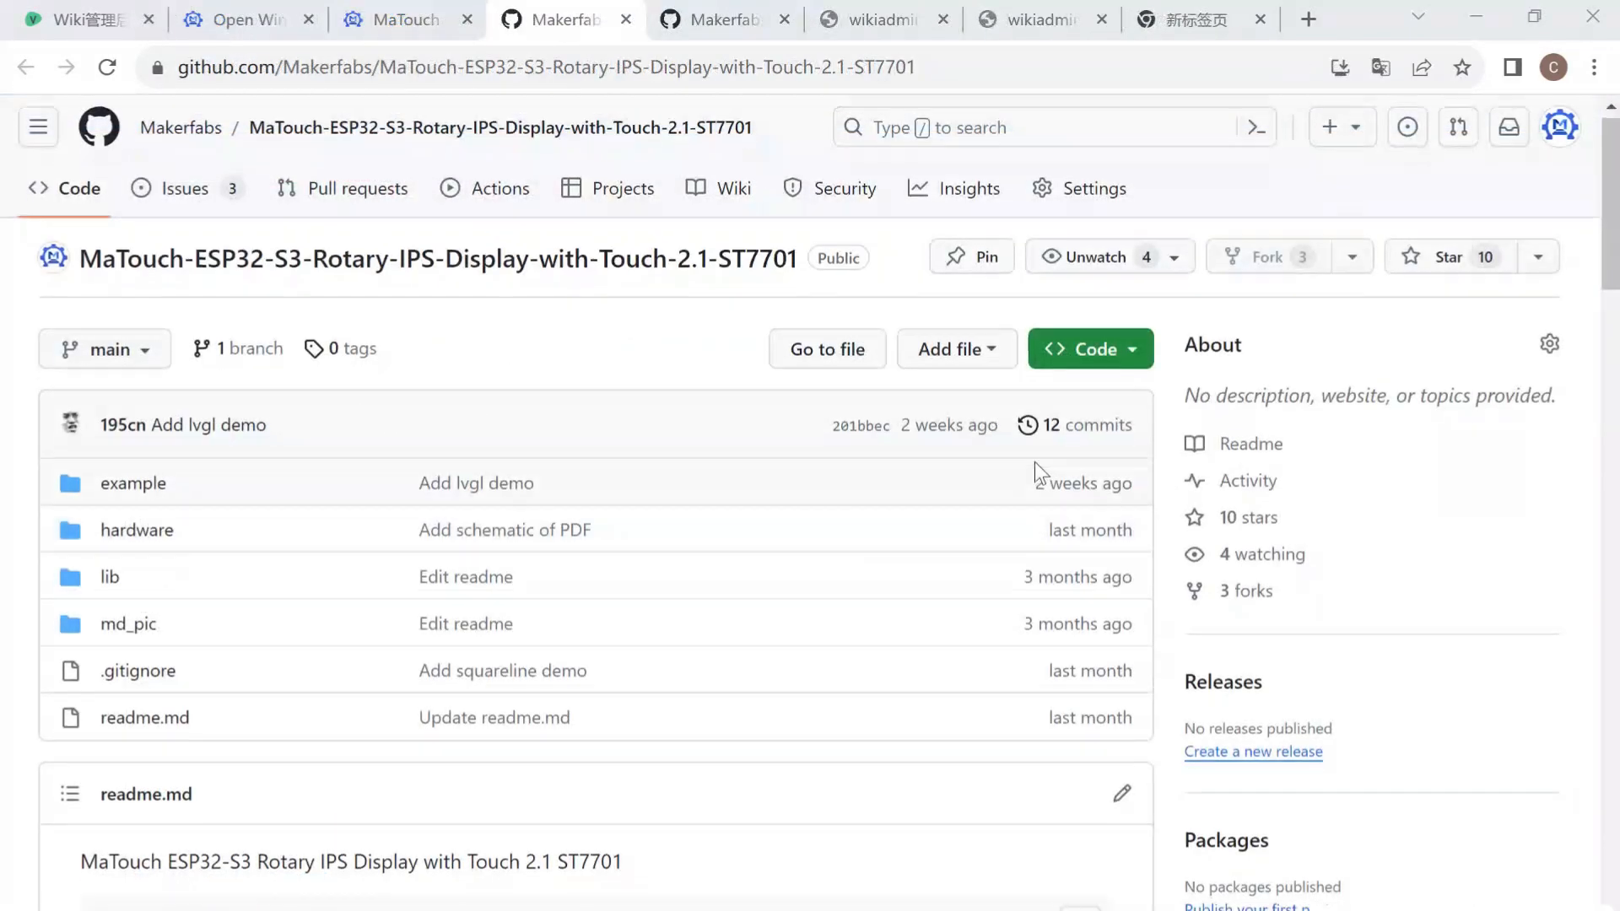
pyautogui.scroll(-3)
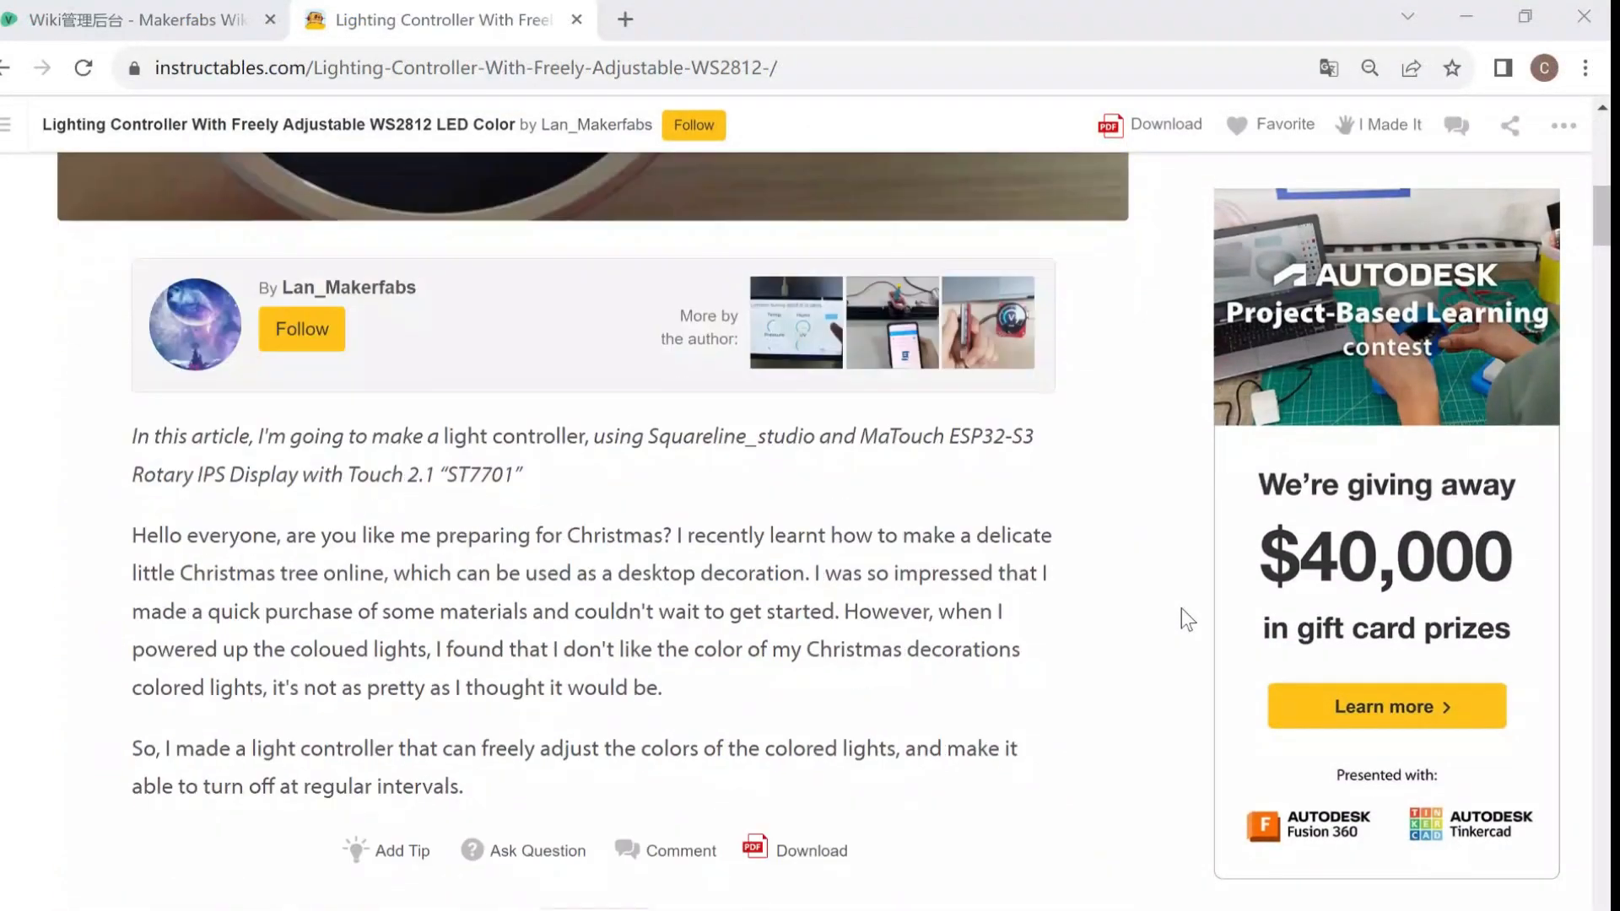
# - Scroll the WS2812 lighting controller Instructables article down to its introduction
pyautogui.scroll(-3)
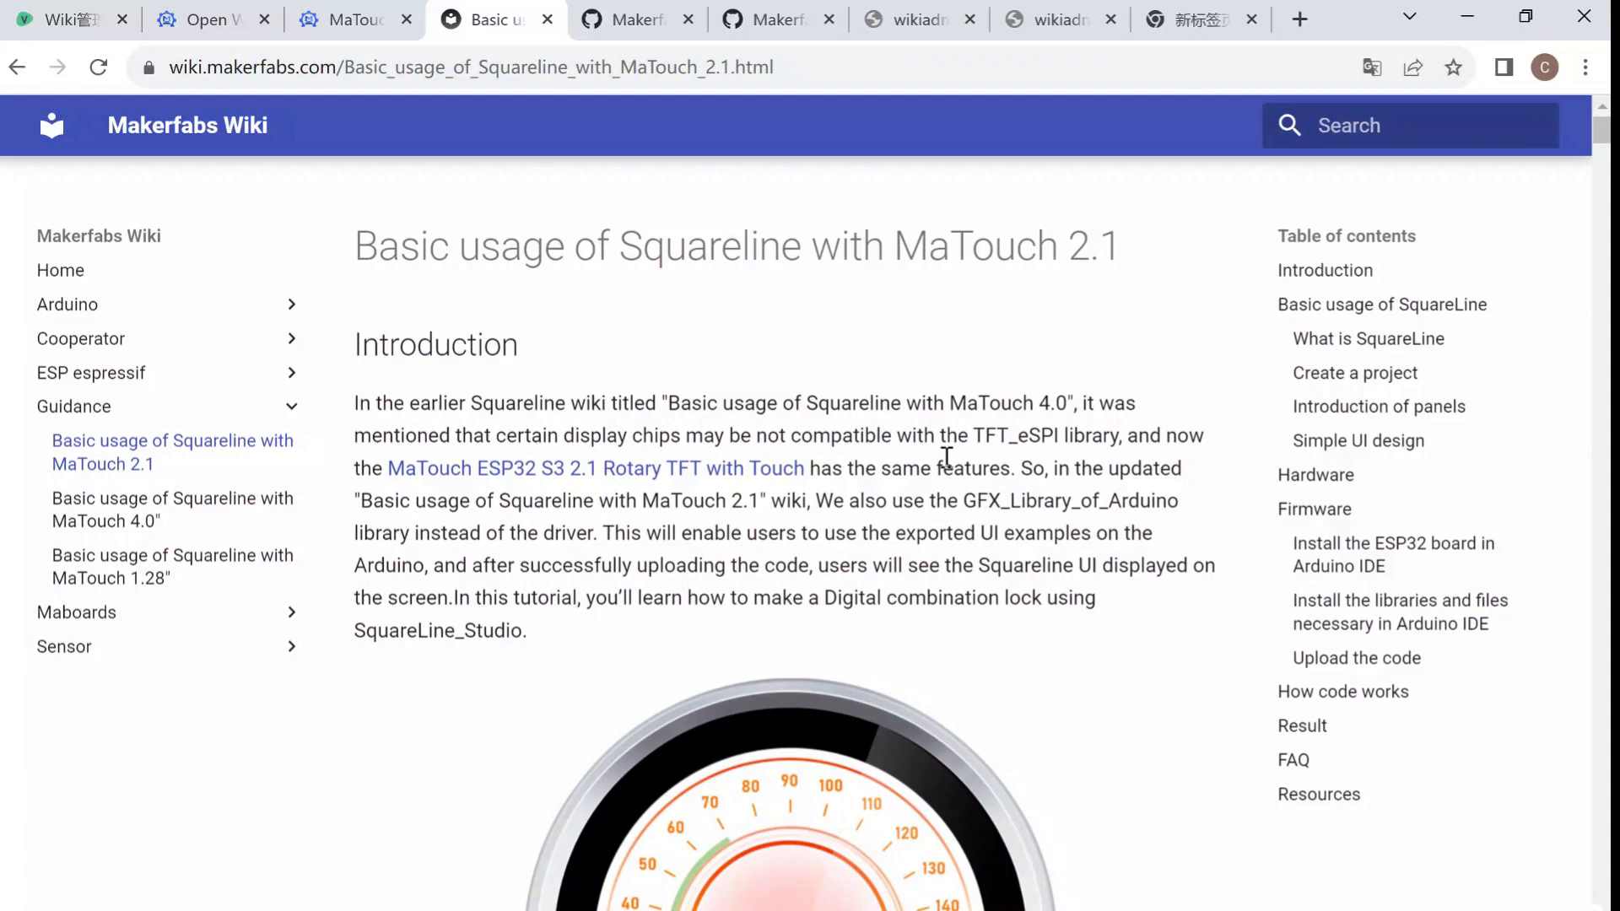
# - Scroll the SquareLine with MaTouch 2.1 wiki guide down to the Create a project section
pyautogui.scroll(-3)
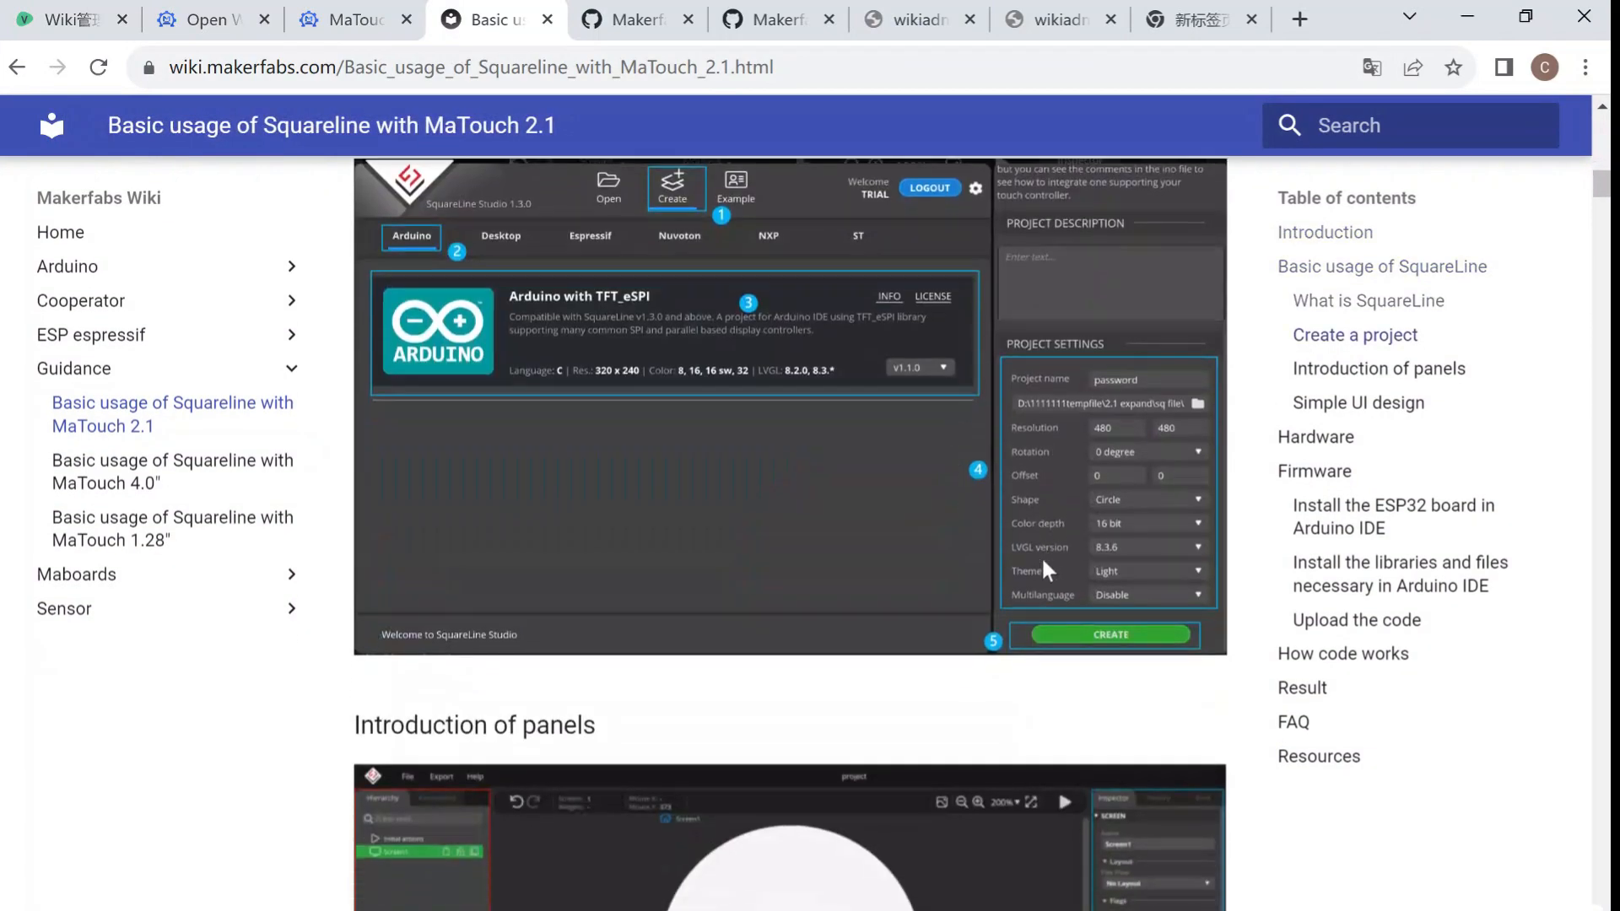